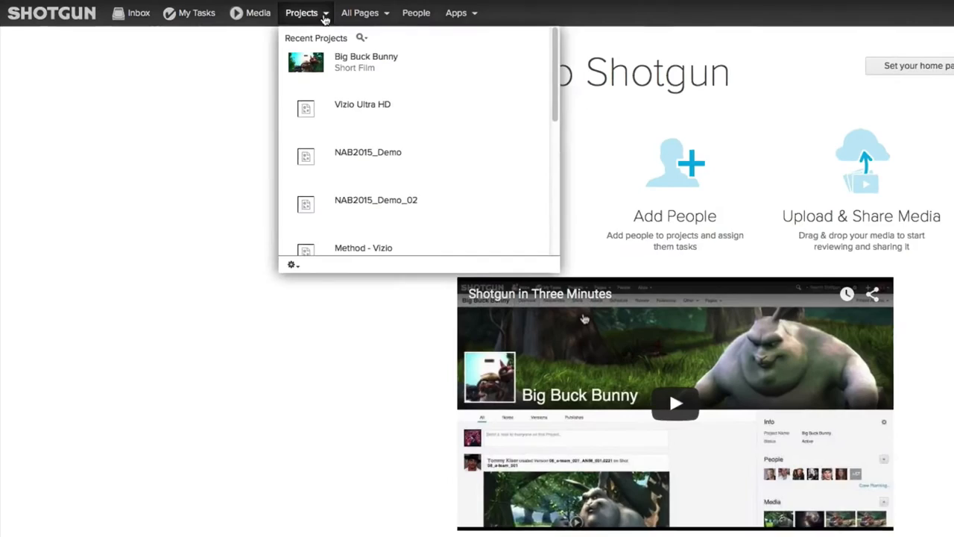
# - Open Big Buck Bunny's Shots page and review its Fields list without changing it
pyautogui.click(367, 61)
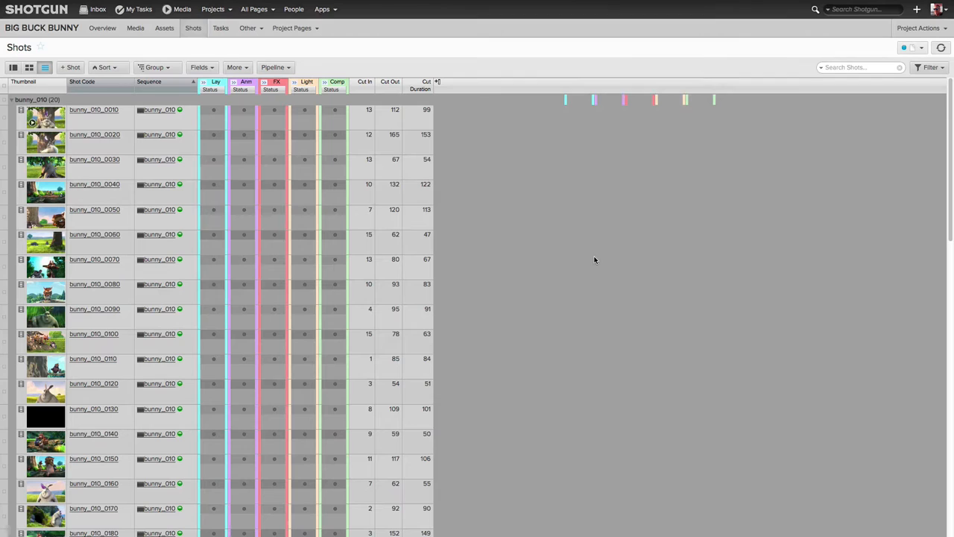
pyautogui.click(200, 67)
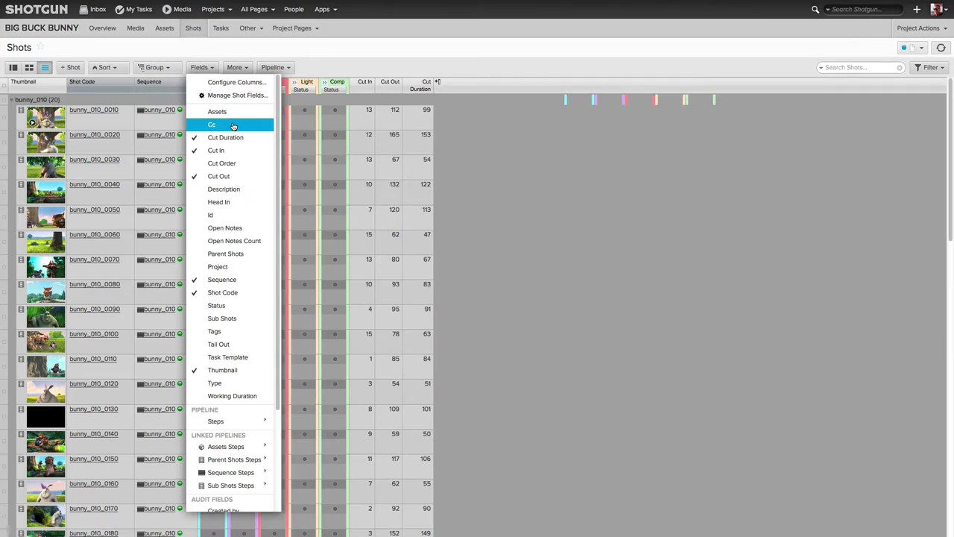
pyautogui.moveTo(227, 137)
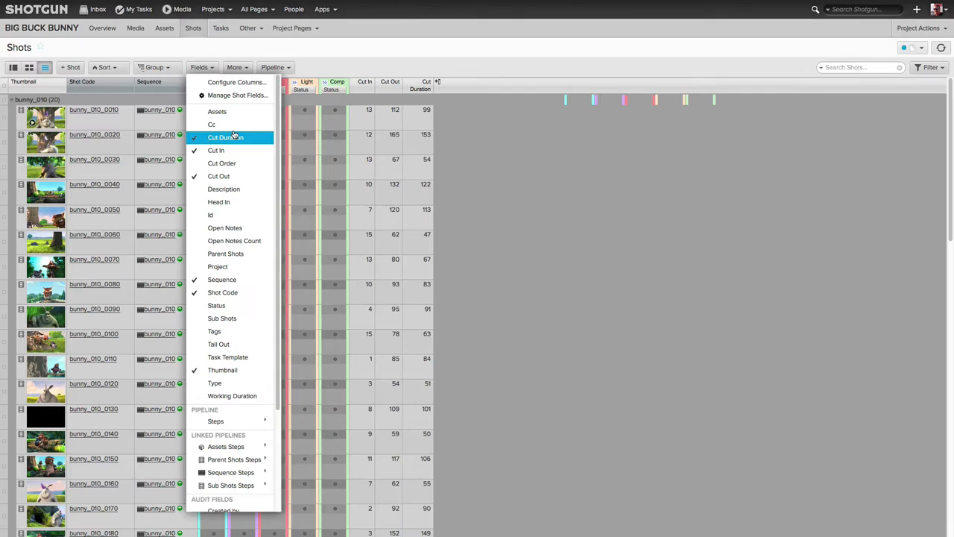
pyautogui.click(225, 137)
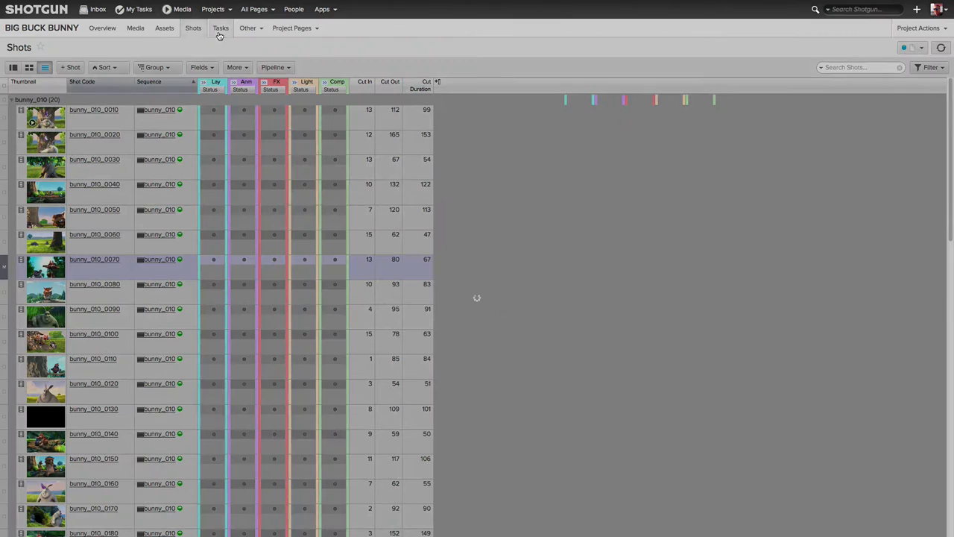
# - Switch to the Tasks page and select the Acorn Art task beside the Gantt chart
pyautogui.click(221, 26)
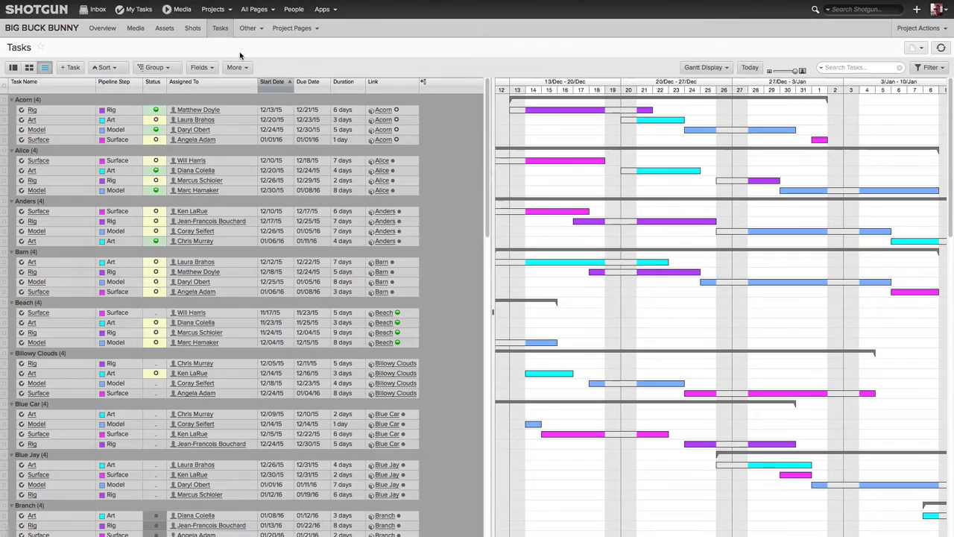
pyautogui.moveTo(162, 122)
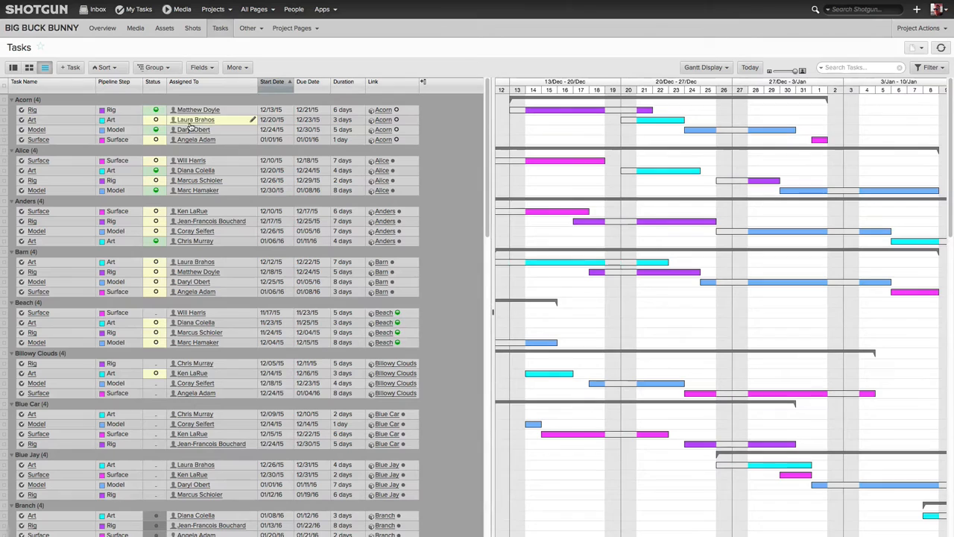
pyautogui.click(155, 120)
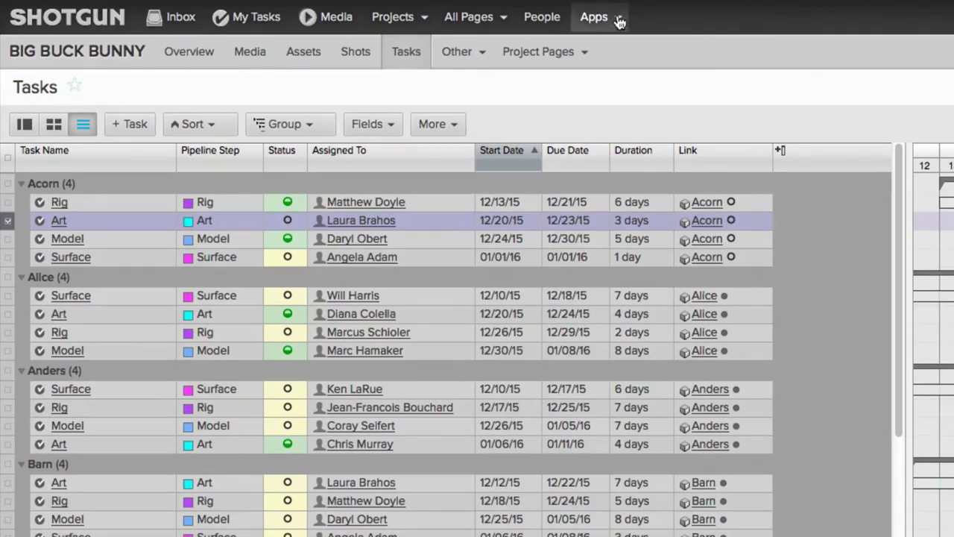
pyautogui.click(593, 16)
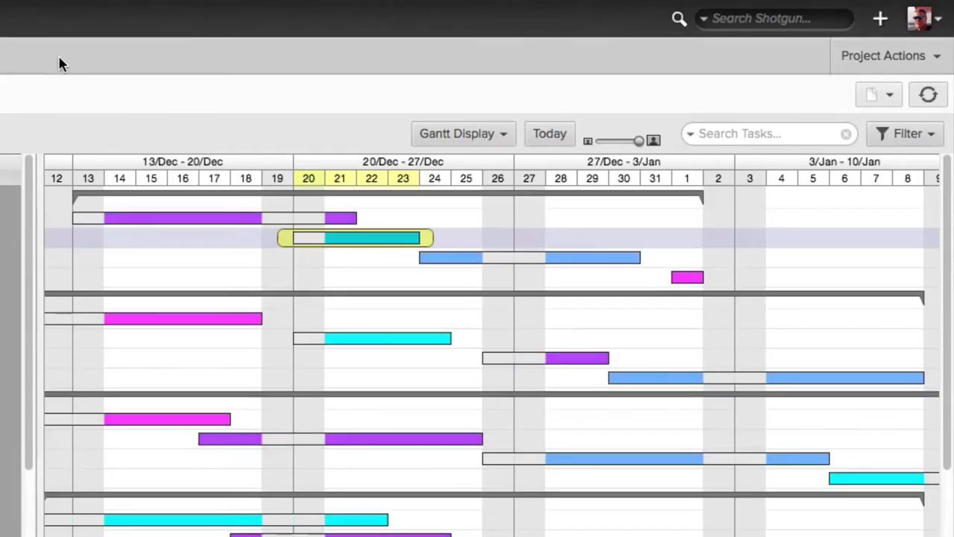
# - Go to site Permissions from the user menu and cancel the New Permission Role dialog, keeping Admin template
pyautogui.click(919, 9)
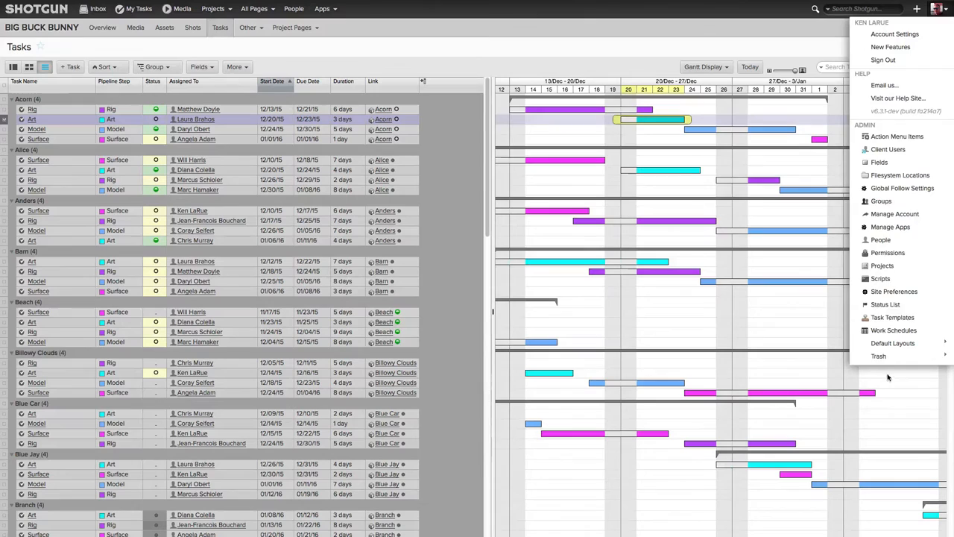
pyautogui.click(888, 252)
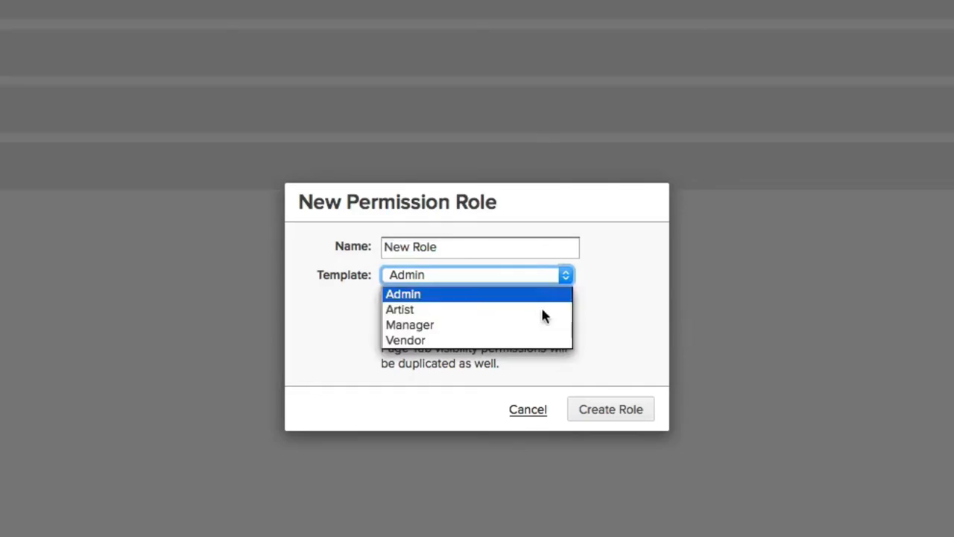
pyautogui.click(403, 294)
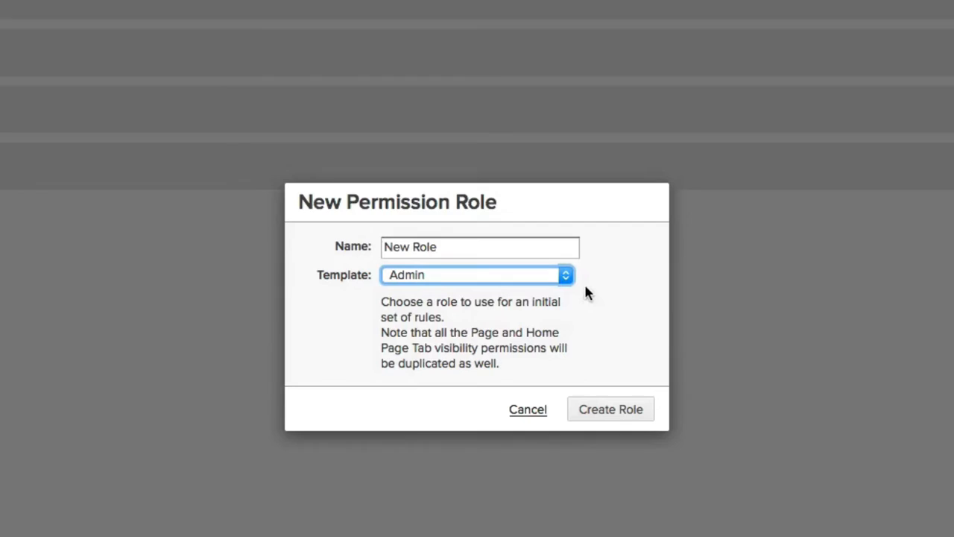
pyautogui.click(528, 408)
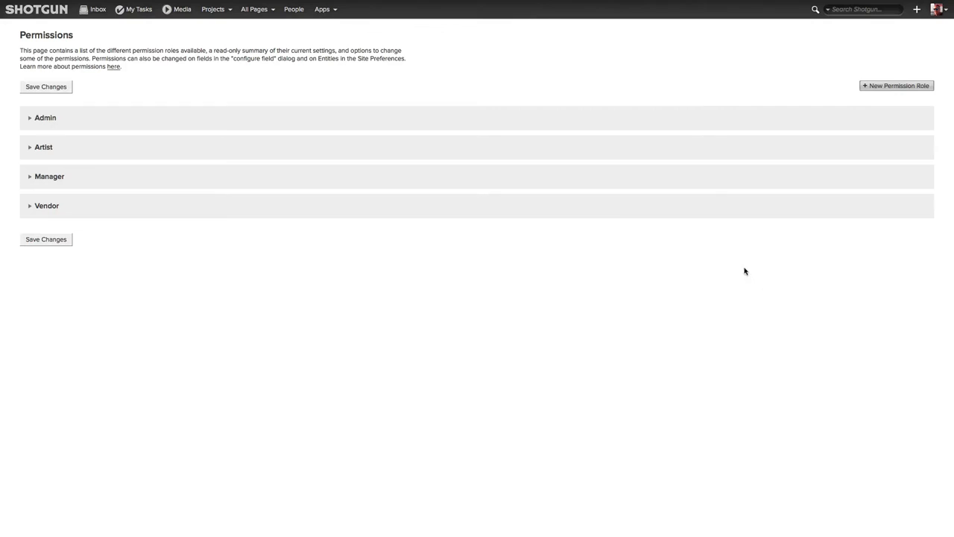
pyautogui.click(45, 116)
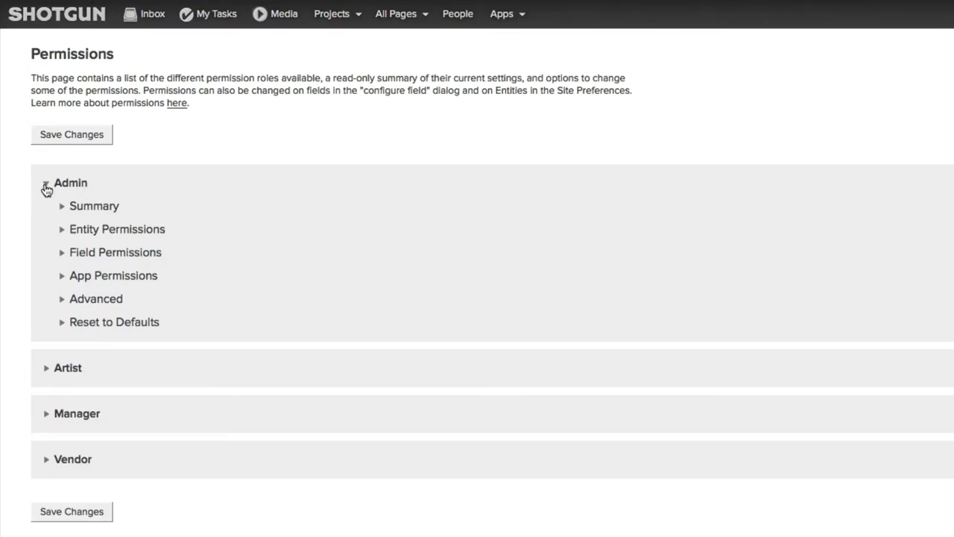
pyautogui.click(45, 182)
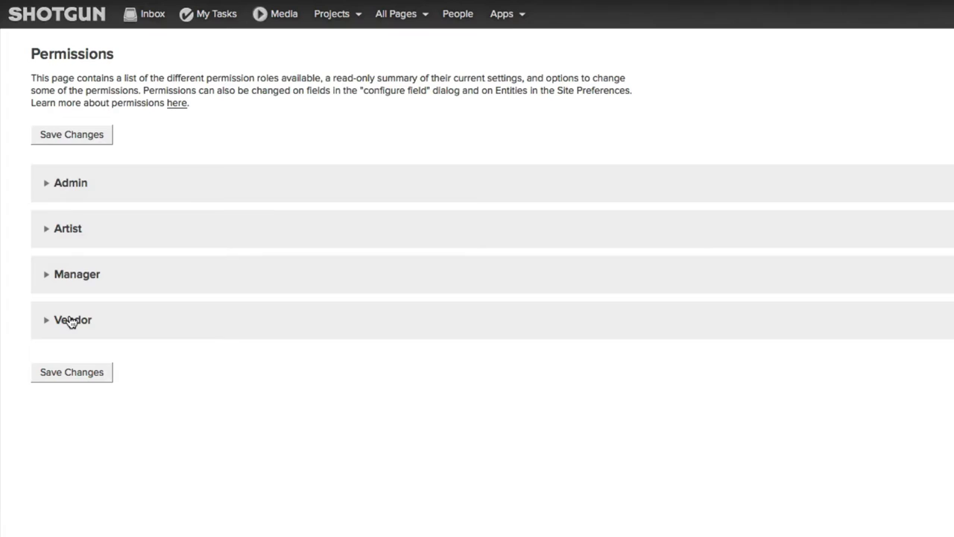
pyautogui.click(69, 228)
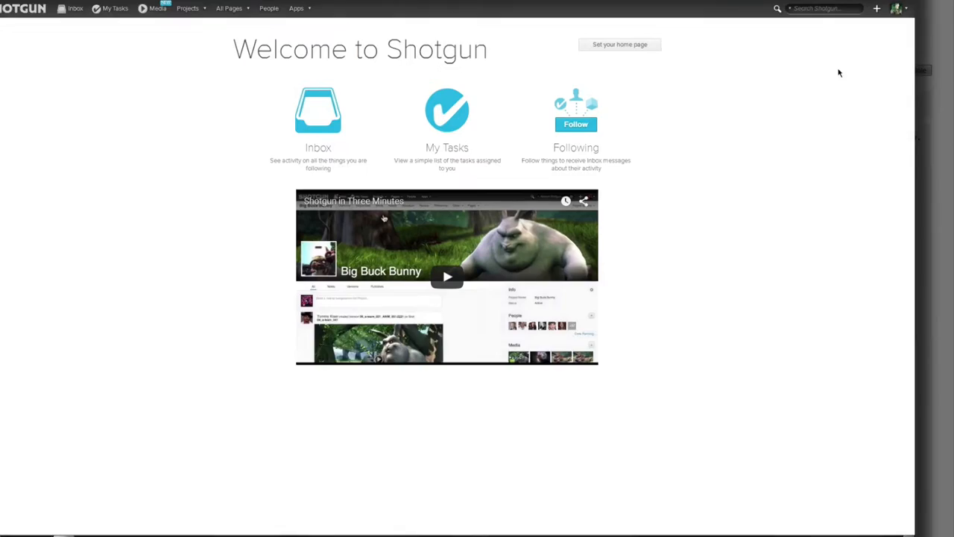
# - Open the account menu to check which account is signed in
pyautogui.click(897, 9)
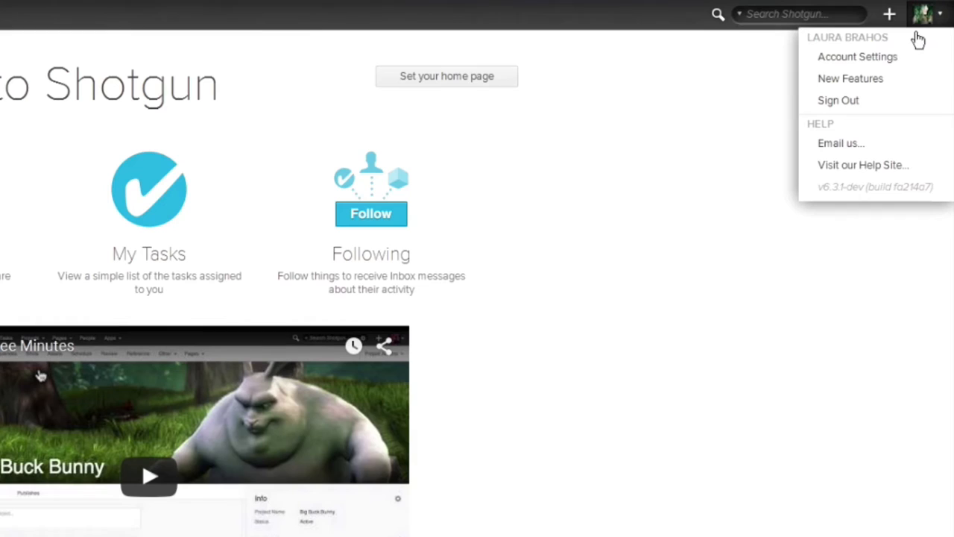
pyautogui.moveTo(728, 167)
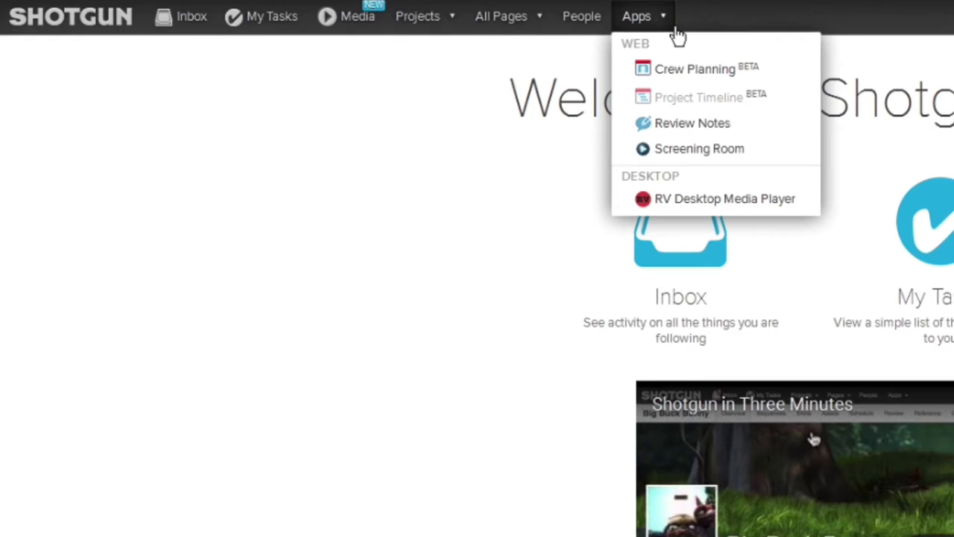
pyautogui.moveTo(716, 68)
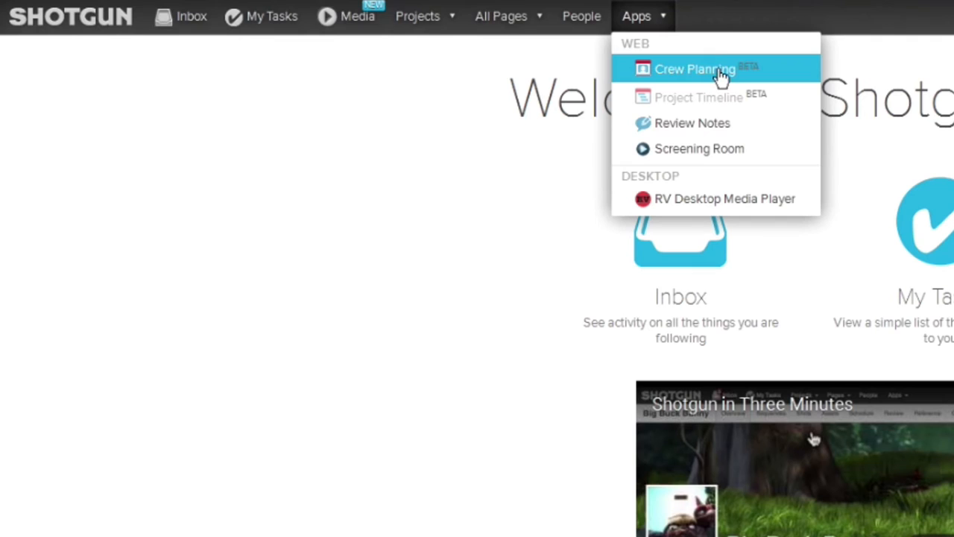
pyautogui.moveTo(448, 366)
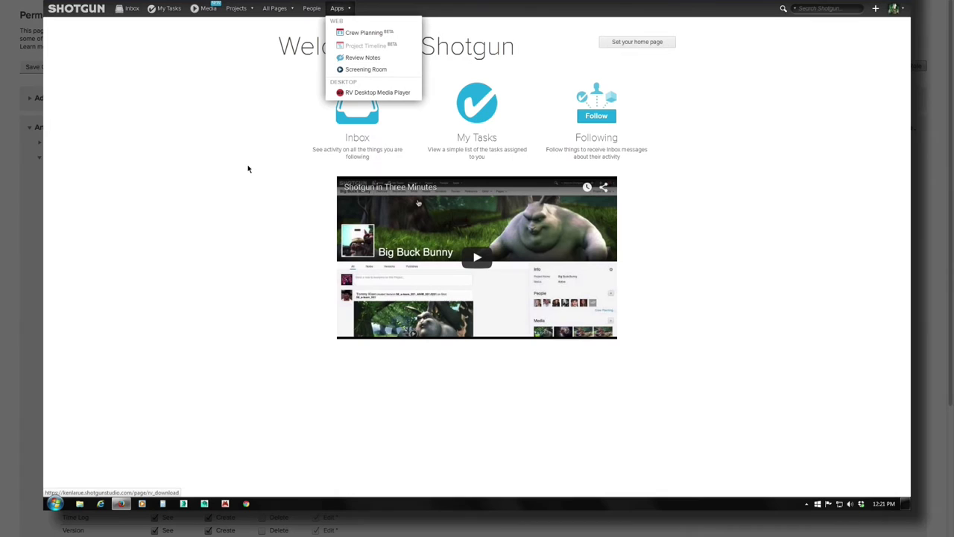
# - Return to the Big Buck Bunny project and show its Tasks page again
pyautogui.click(236, 9)
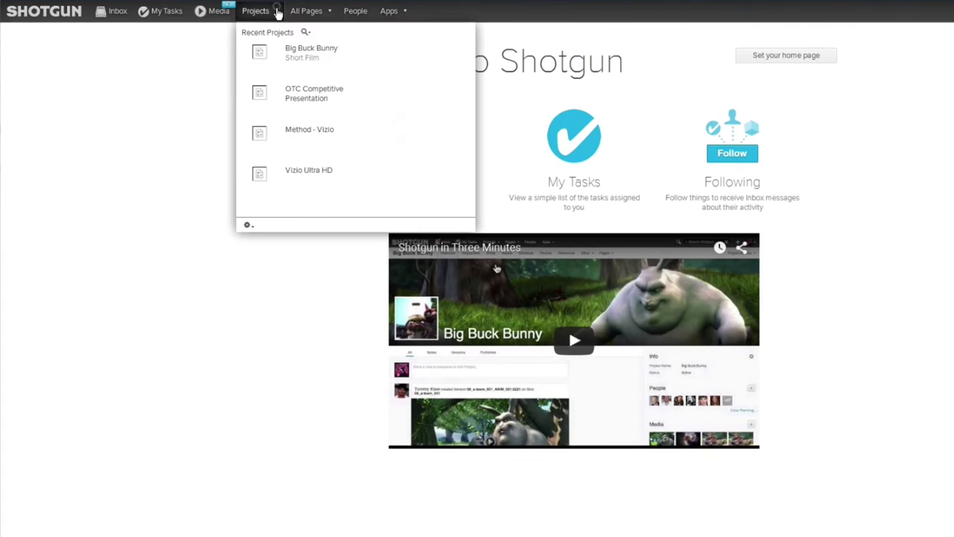
pyautogui.click(310, 52)
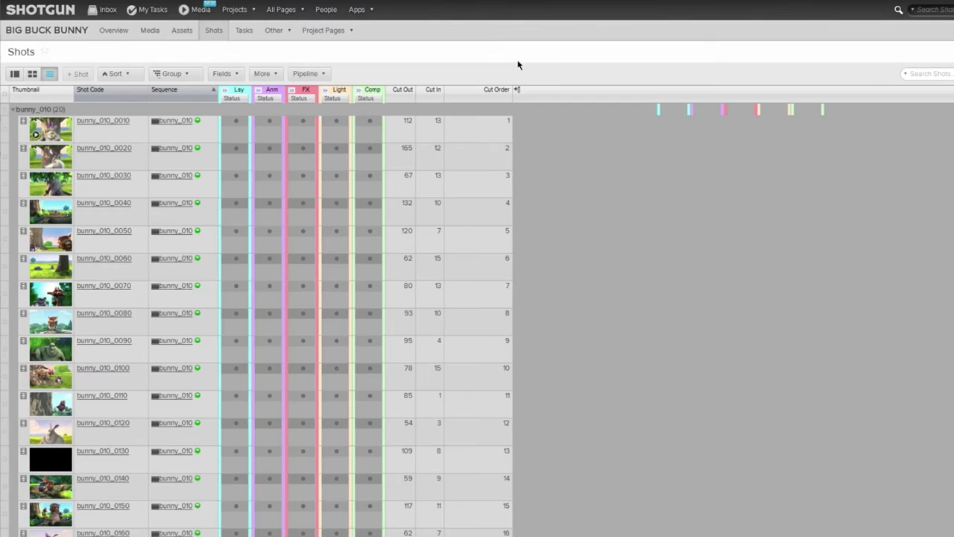
pyautogui.click(243, 30)
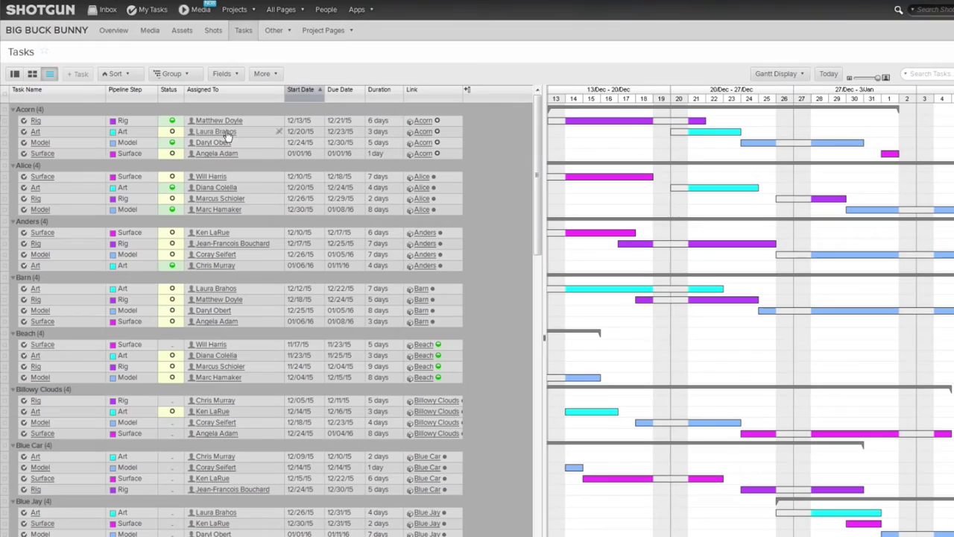
# - Review the status choices available on the Acorn Art task
pyautogui.click(172, 131)
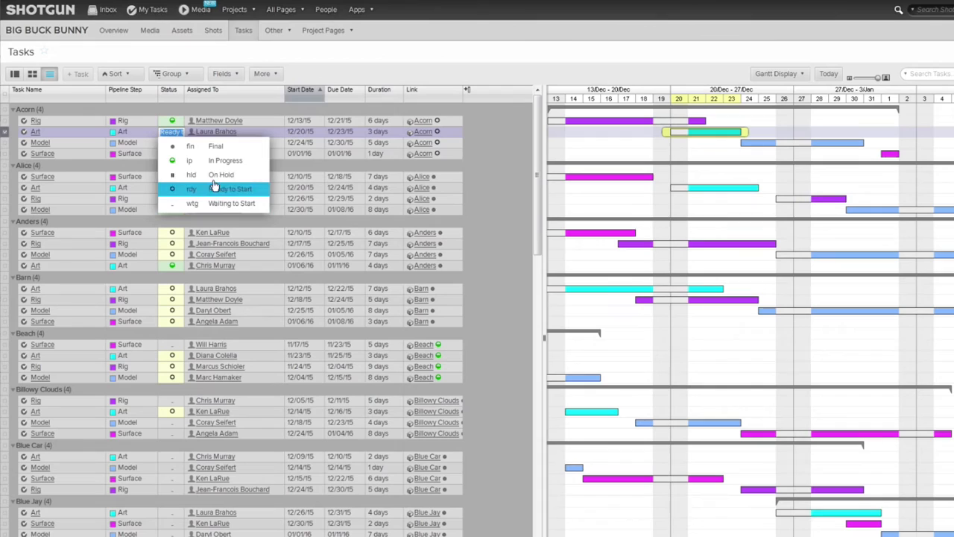
pyautogui.click(220, 175)
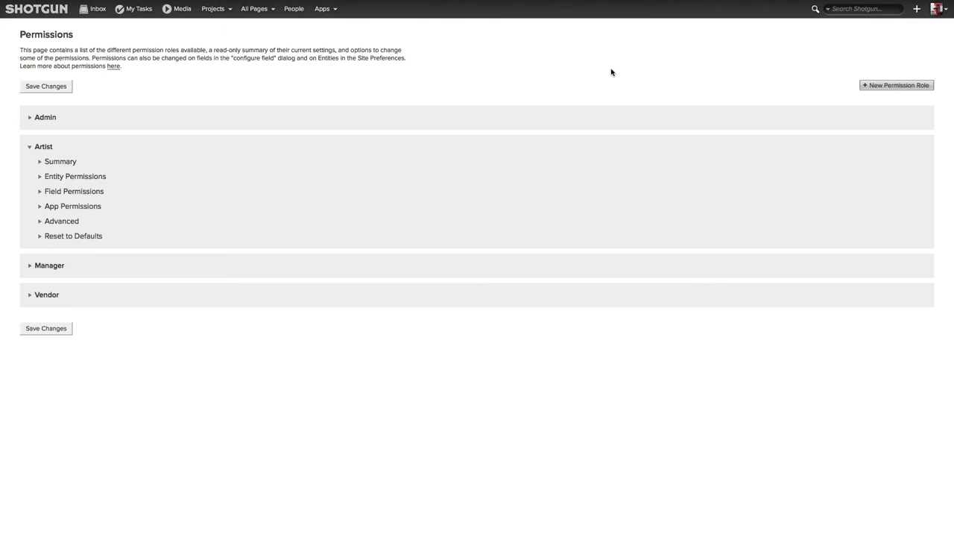
# - Remove the Artist role's Crew Planning app access and move on to its field permissions
pyautogui.click(72, 205)
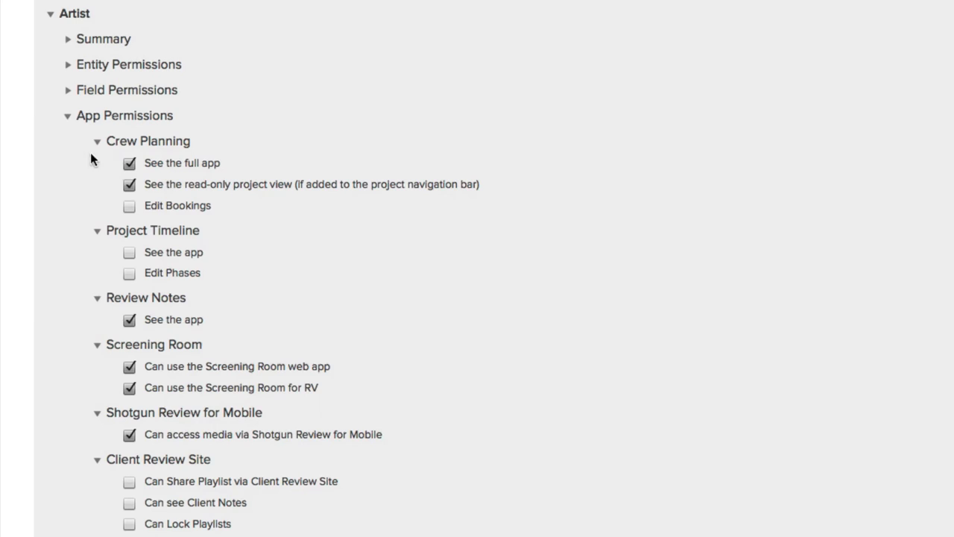
pyautogui.moveTo(355, 212)
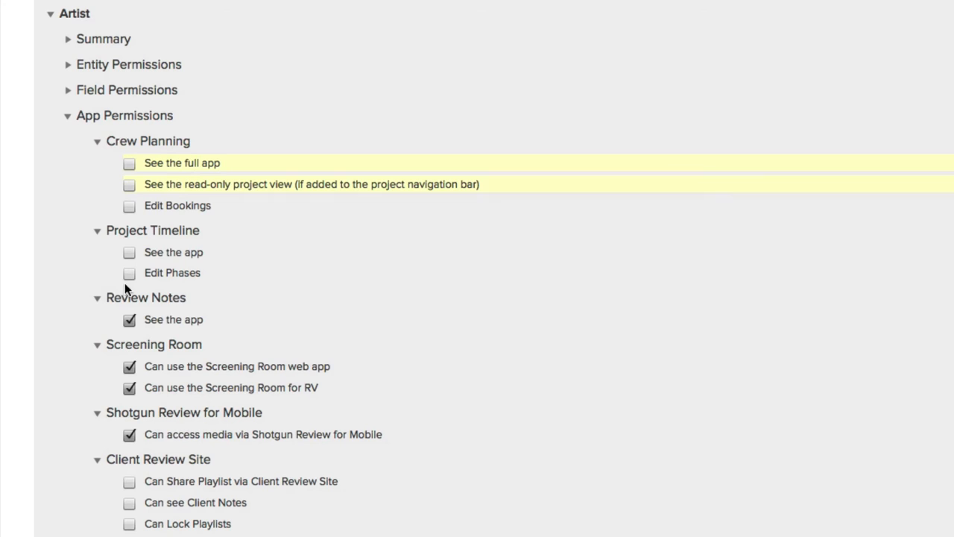
pyautogui.click(128, 319)
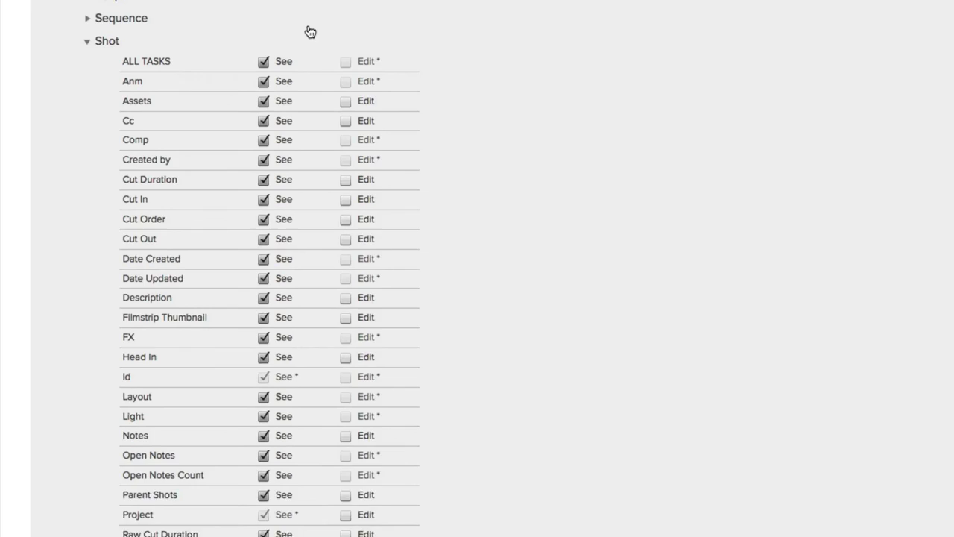
# - Turn off See on Shot fields for artists, keeping Date Updated, Layout, Open Notes and Parent Shots
pyautogui.click(262, 62)
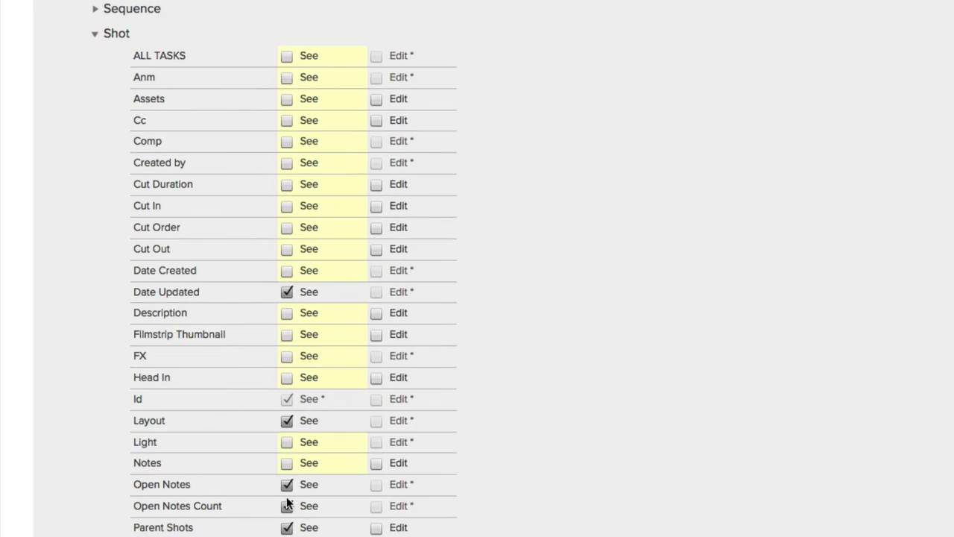
pyautogui.scroll(-3)
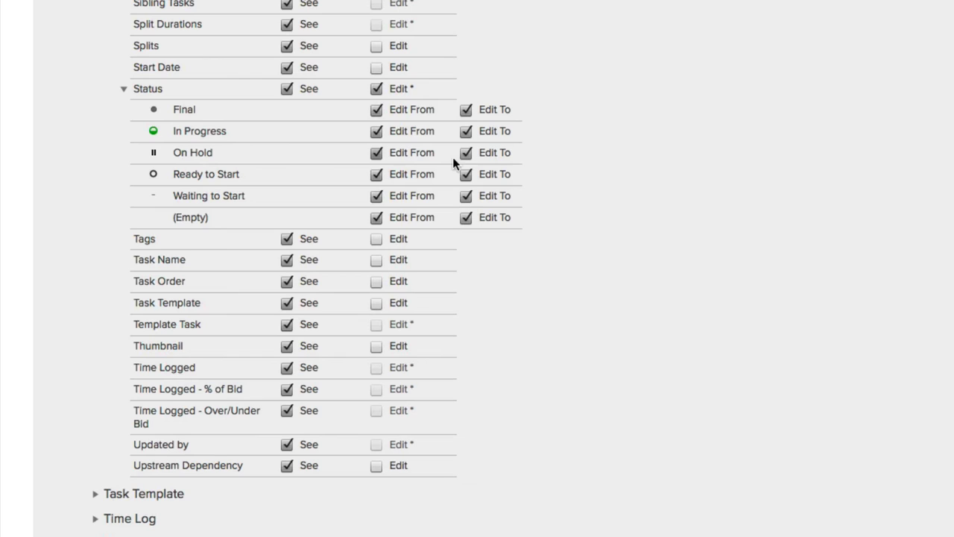
# - Toggle the Artist role's Edit From / Edit To permissions on task statuses
pyautogui.click(376, 88)
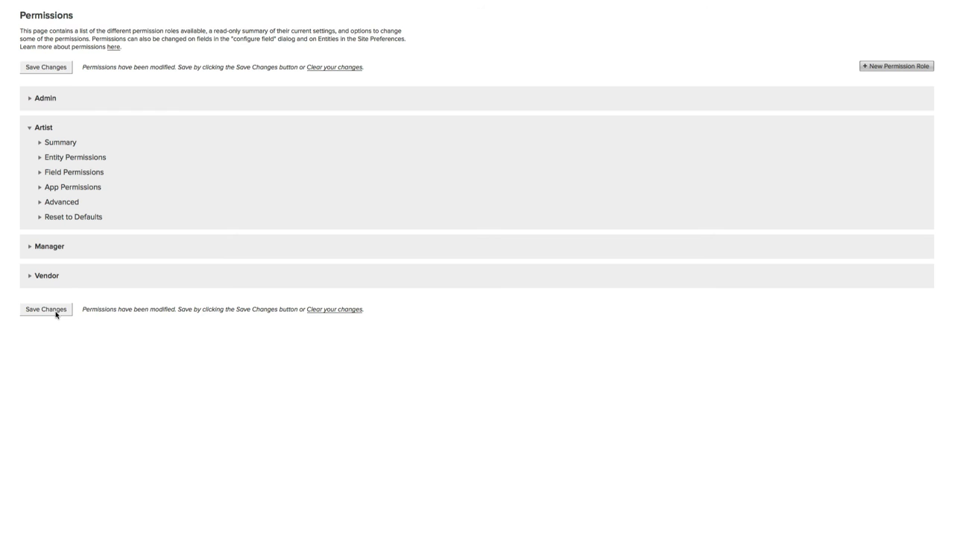
pyautogui.moveTo(274, 408)
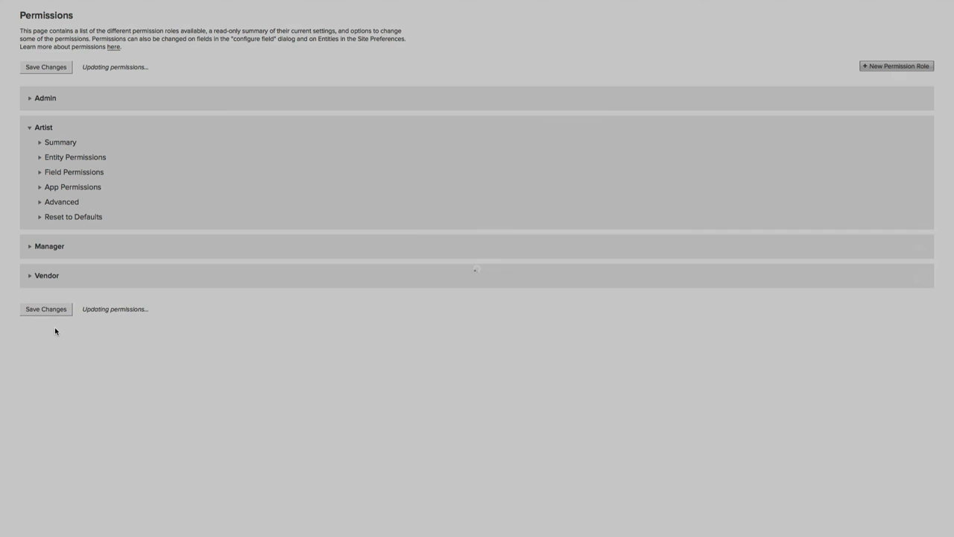
# - Save the modified Artist role permissions with Save Changes
pyautogui.click(44, 67)
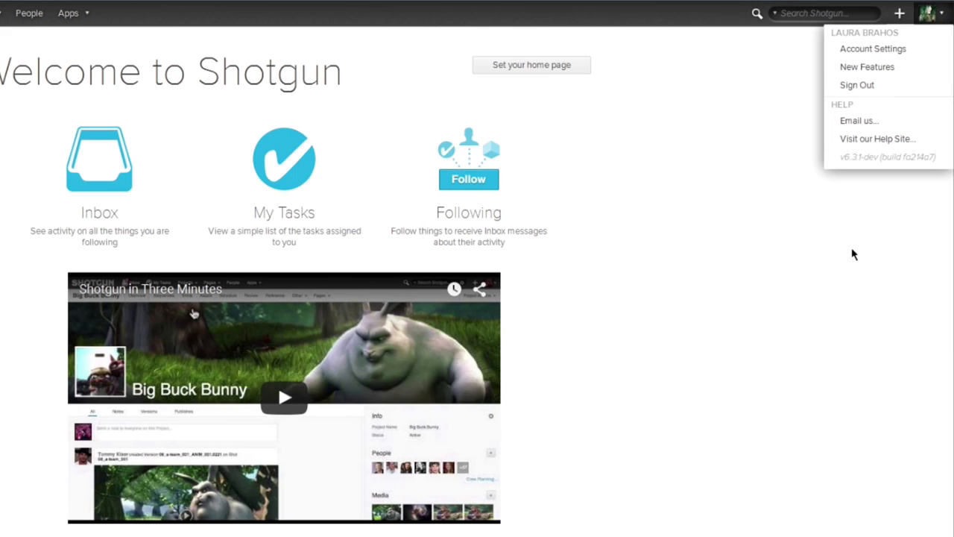
# - Return from the artist's Welcome page to the Big Buck Bunny Tasks page
pyautogui.click(453, 12)
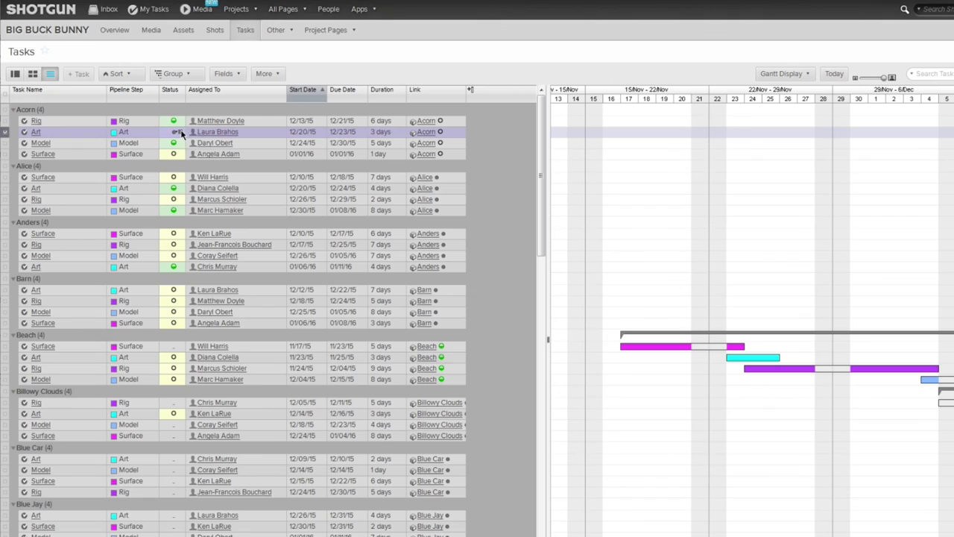
# - Check the Acorn Art task's status choices, then expand the Vendor role's permission sections
pyautogui.click(173, 131)
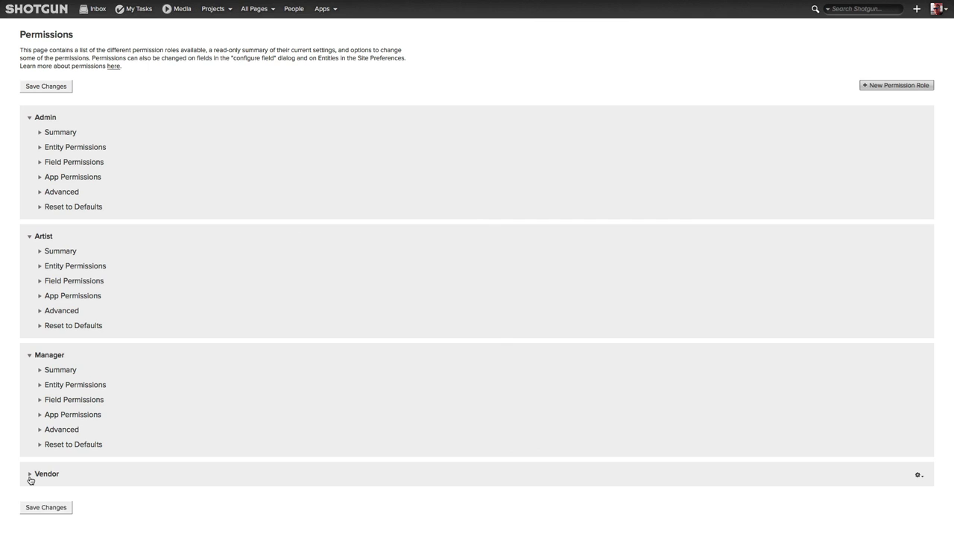
pyautogui.click(30, 474)
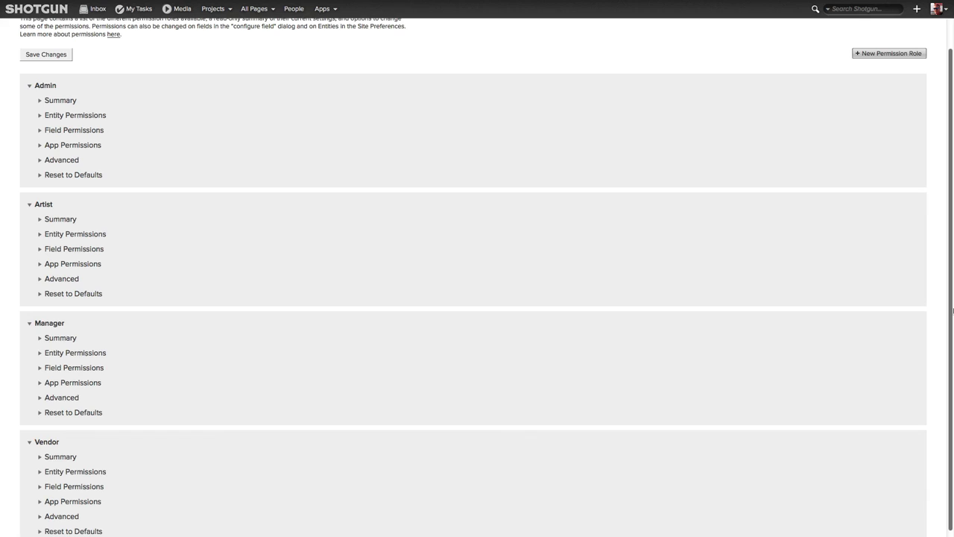